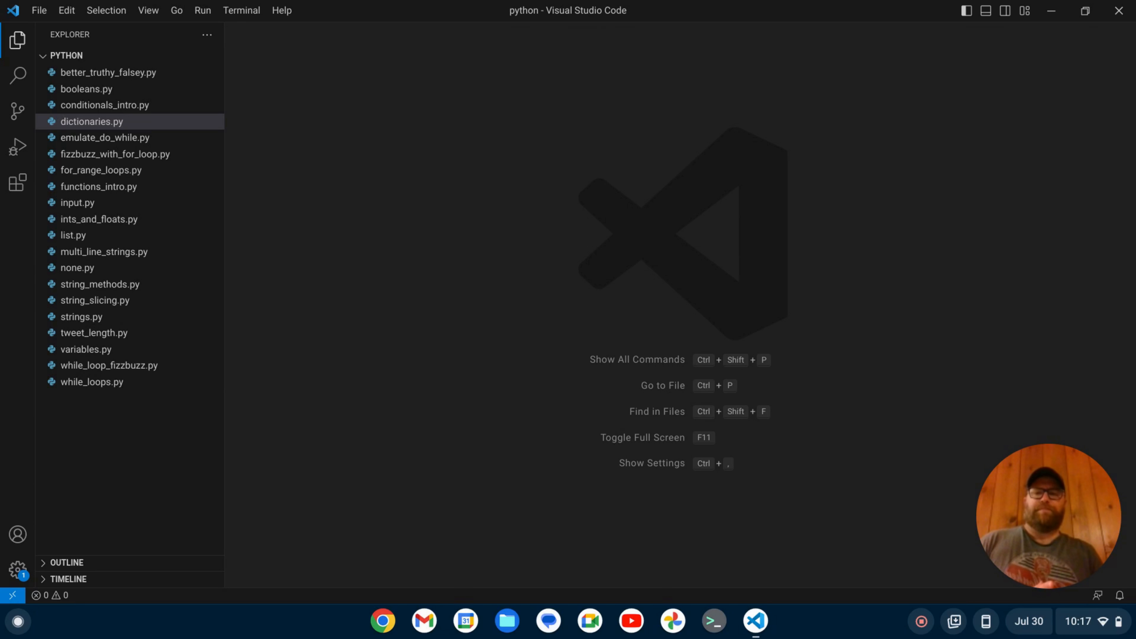
mouse_move(1122, 302)
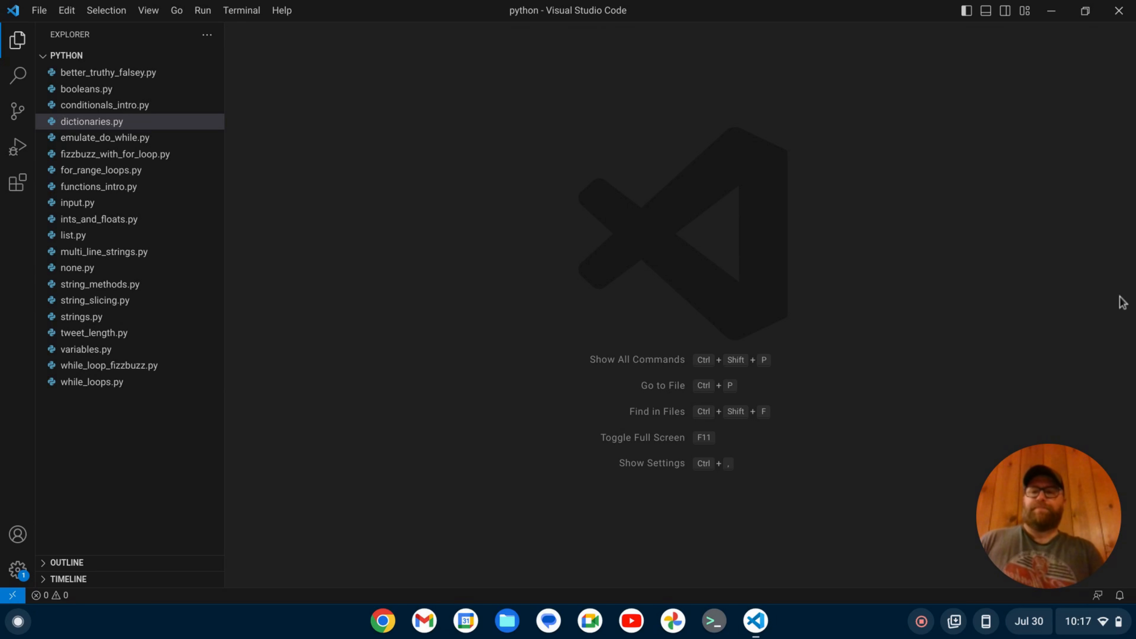
mouse_move(93, 127)
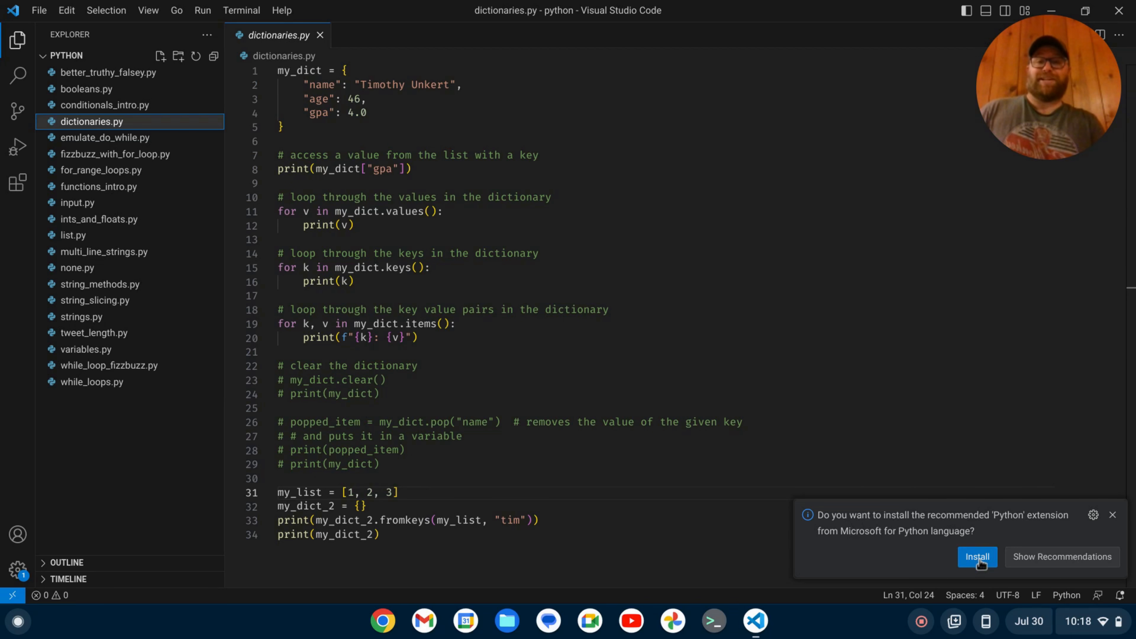
Install Microsoft's Python extension from the notification and close its details page
click(977, 556)
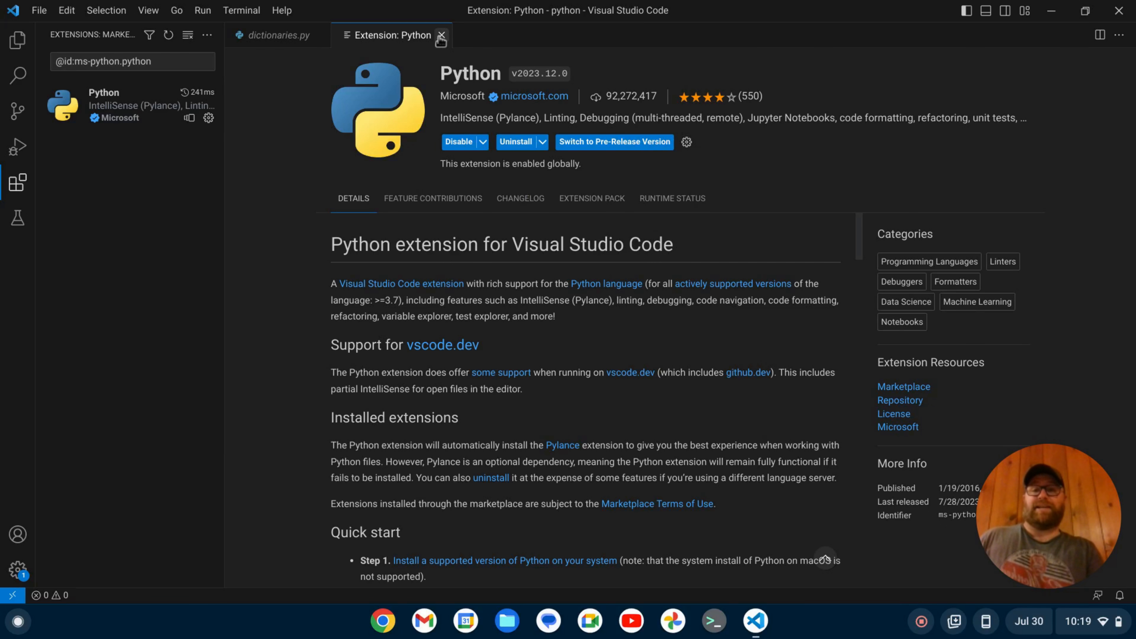
click(441, 35)
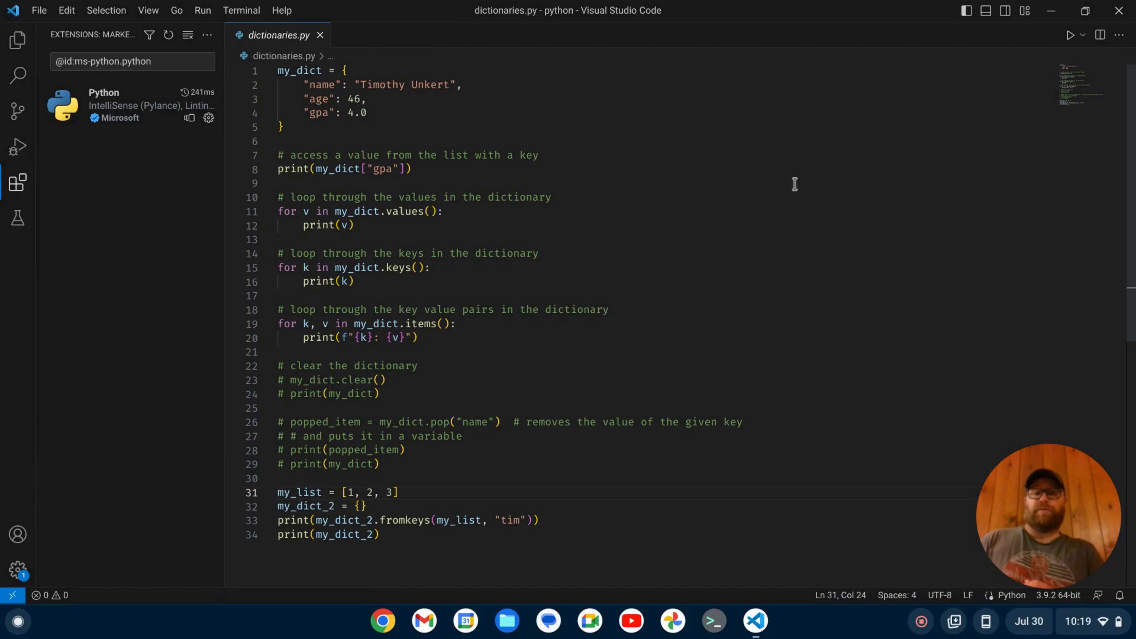
Search settings for 'flake8' and enable Python › Linting: Flake8 Enabled
click(425, 492)
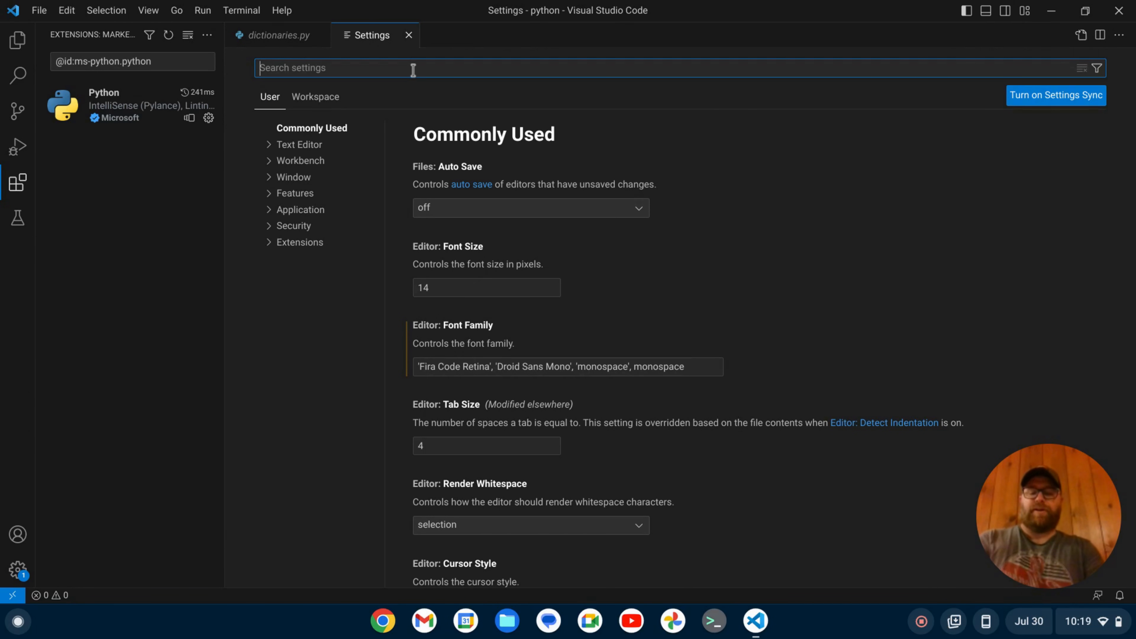
text(flake8)
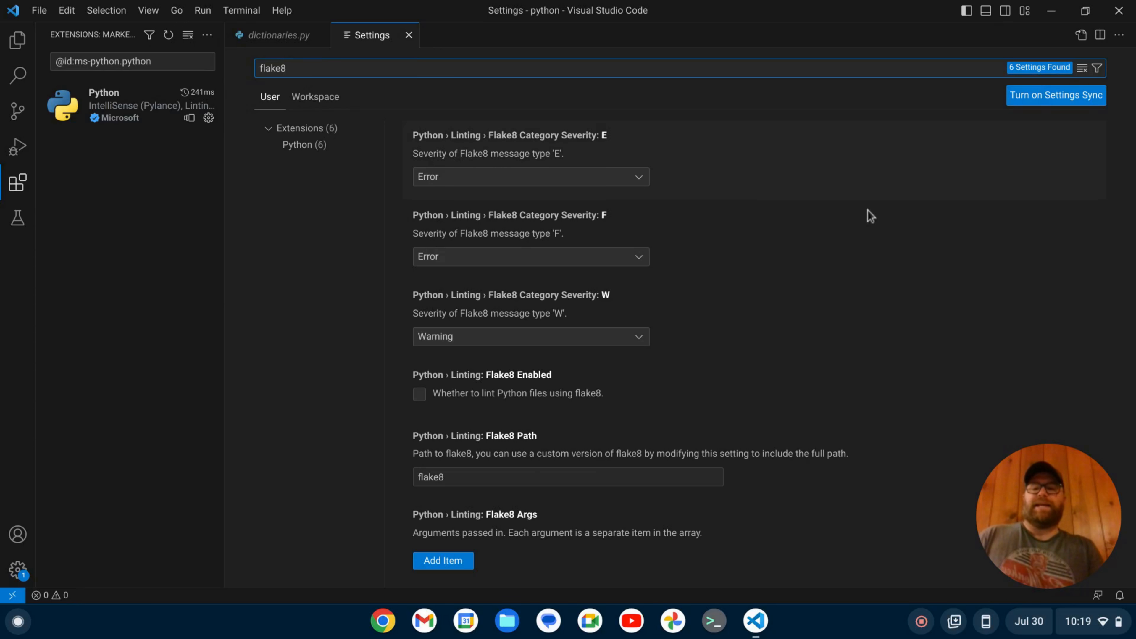
mouse_move(427, 380)
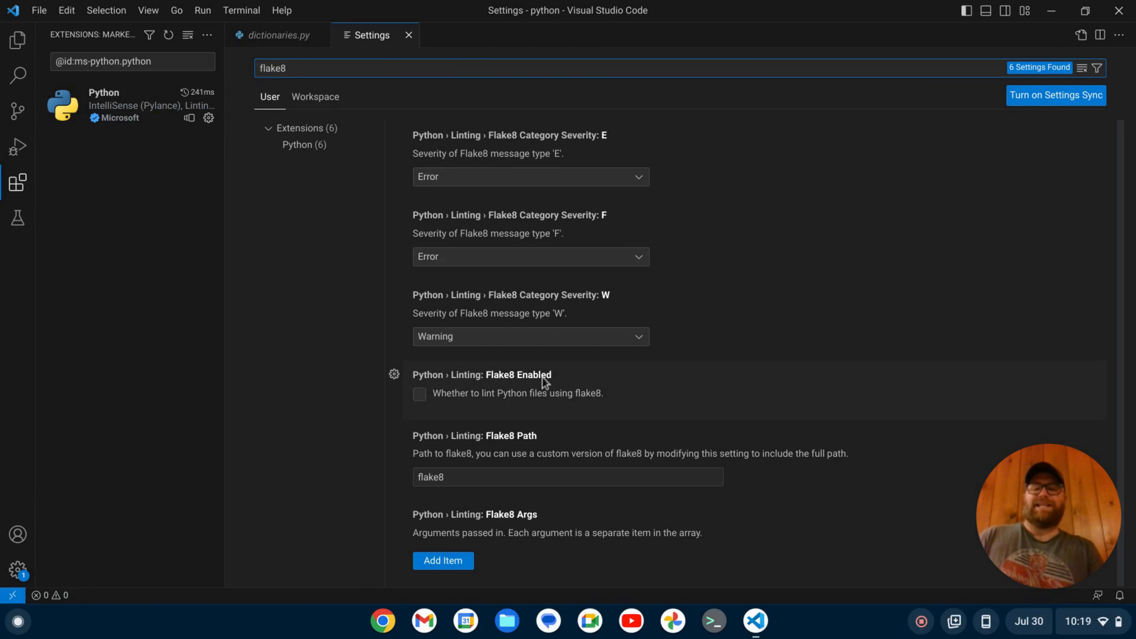
click(419, 393)
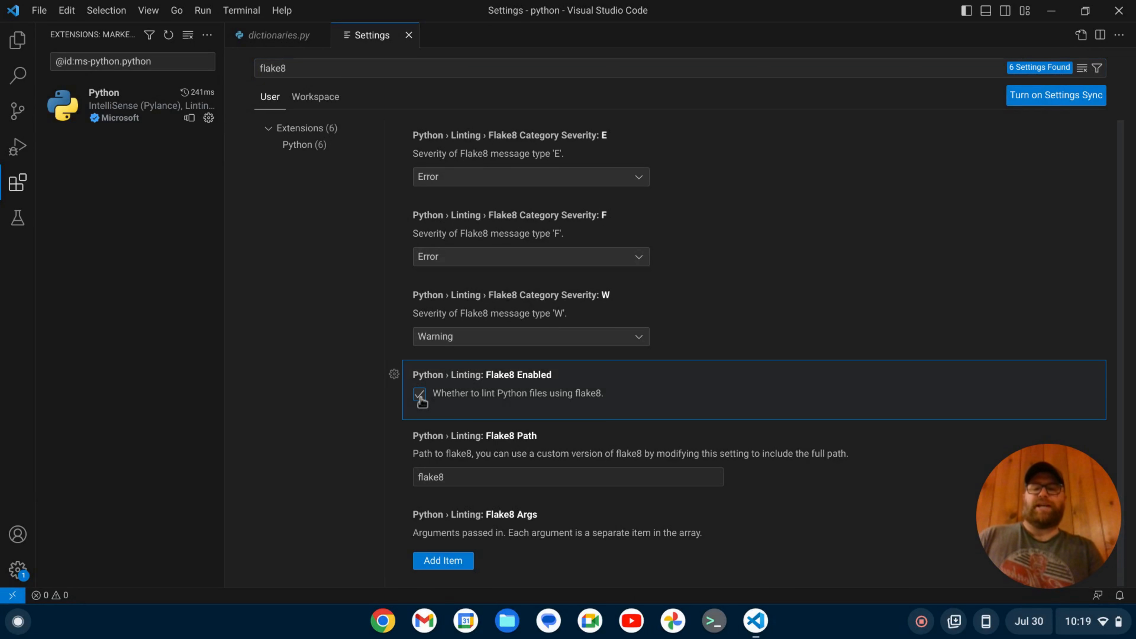
click(418, 393)
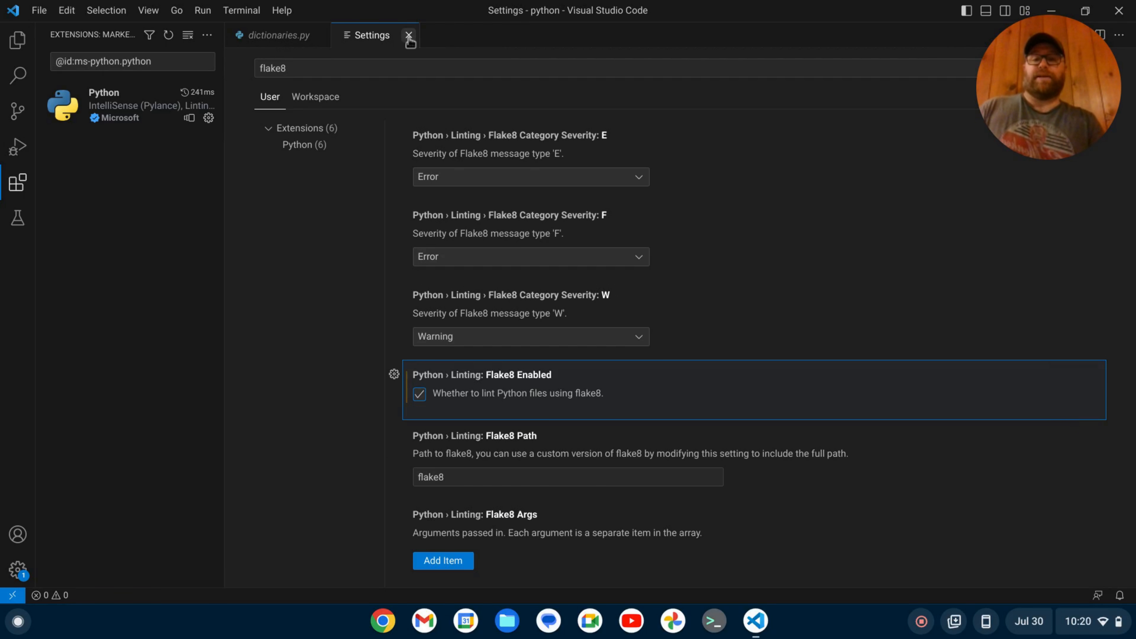
Leave Settings and show the W291 trailing-whitespace warning for line 31 in Problems
click(409, 35)
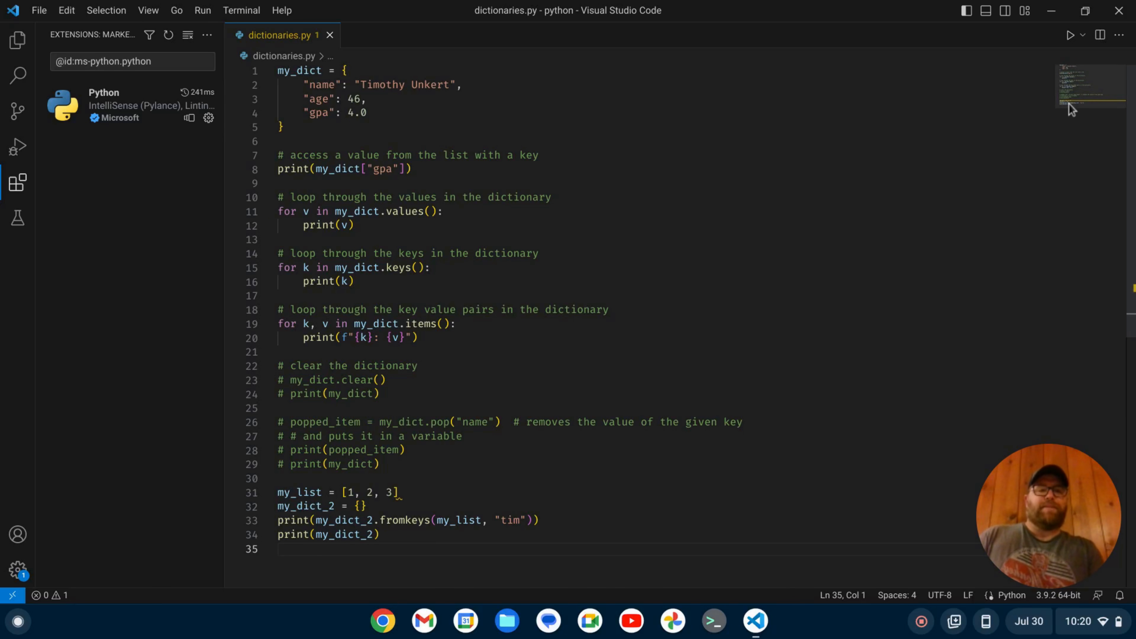
mouse_move(1104, 109)
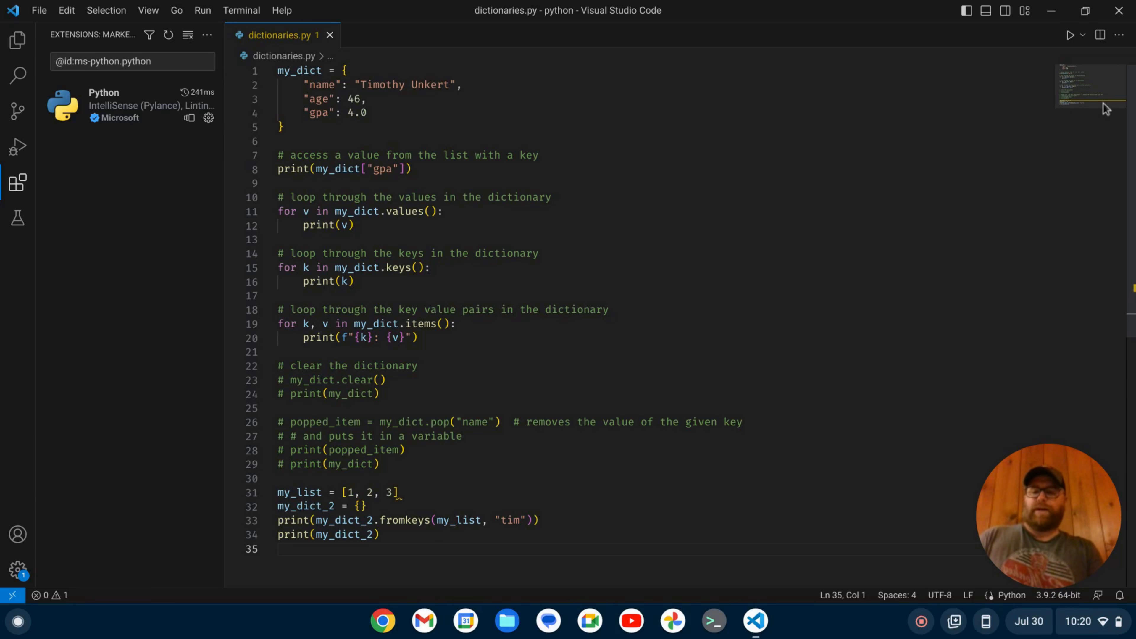
click(58, 595)
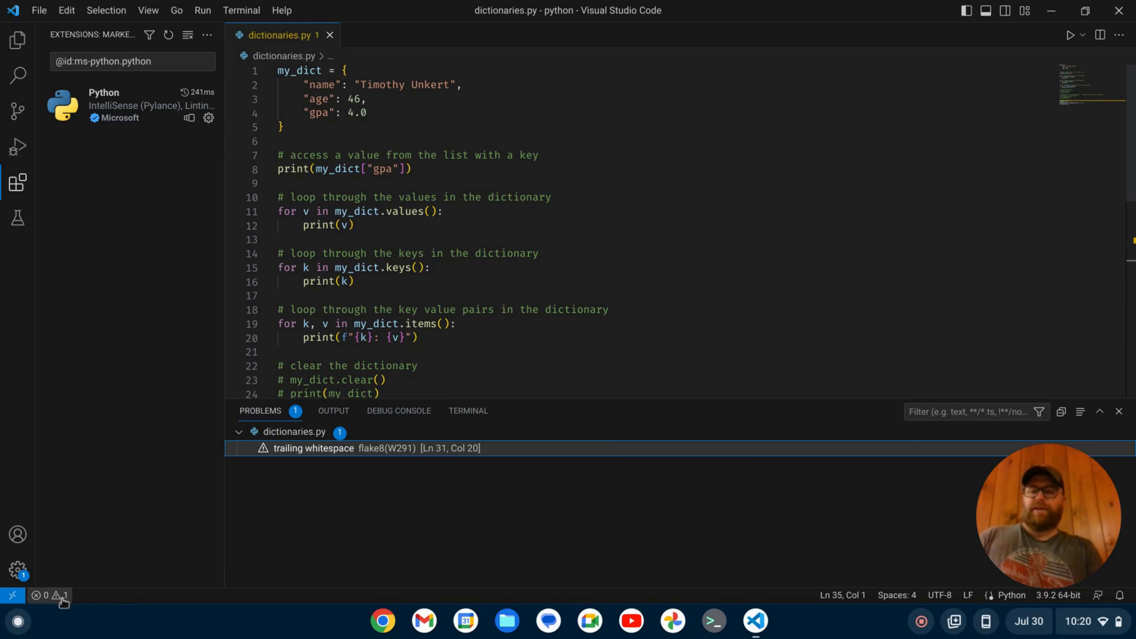
mouse_move(330, 461)
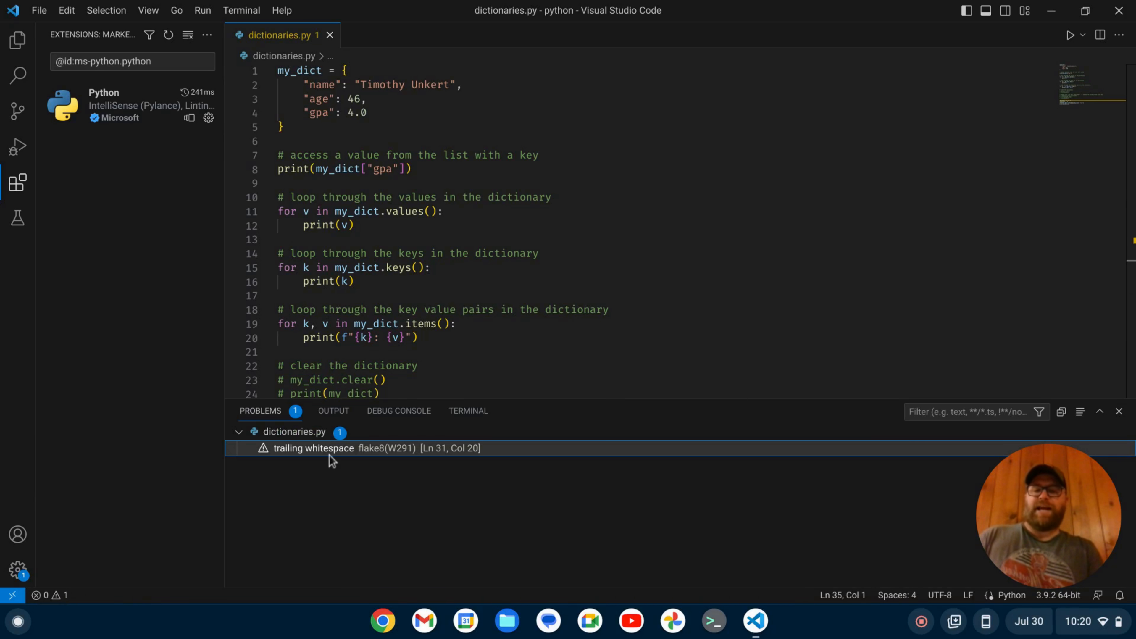
mouse_move(377, 452)
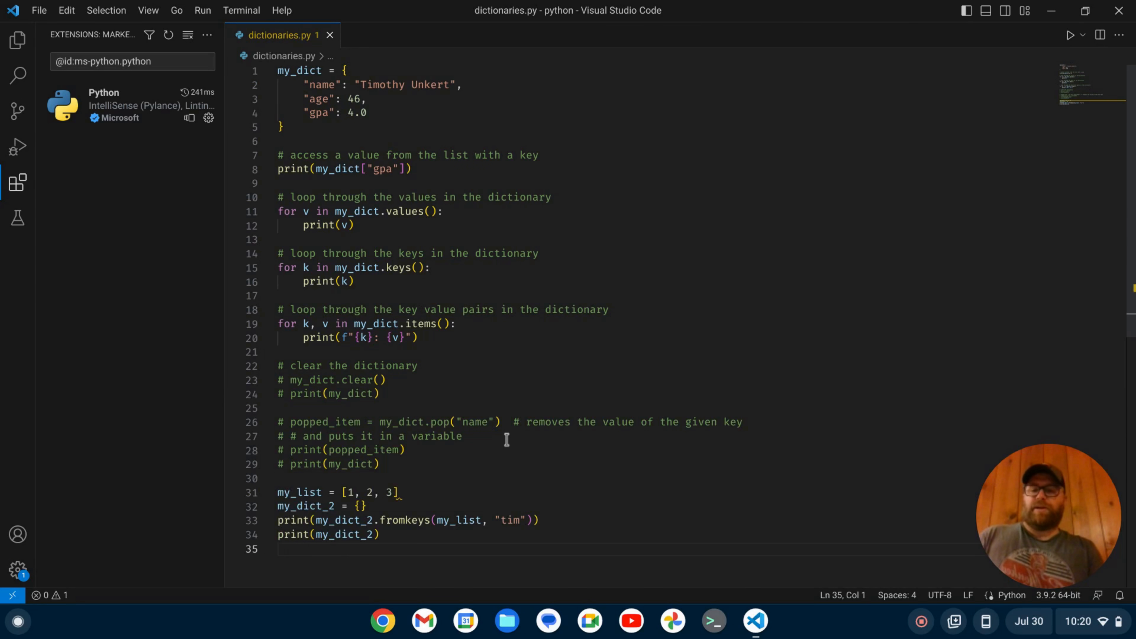
Delete the trailing space at the end of line 31, clearing the warning count to 0
click(424, 491)
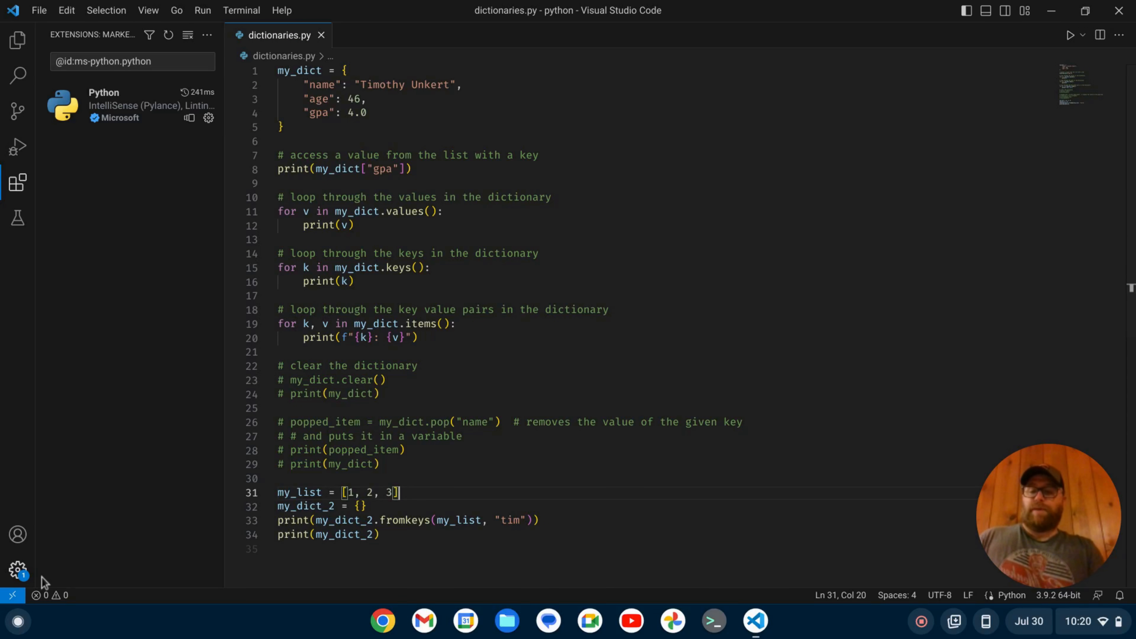
mouse_move(861, 276)
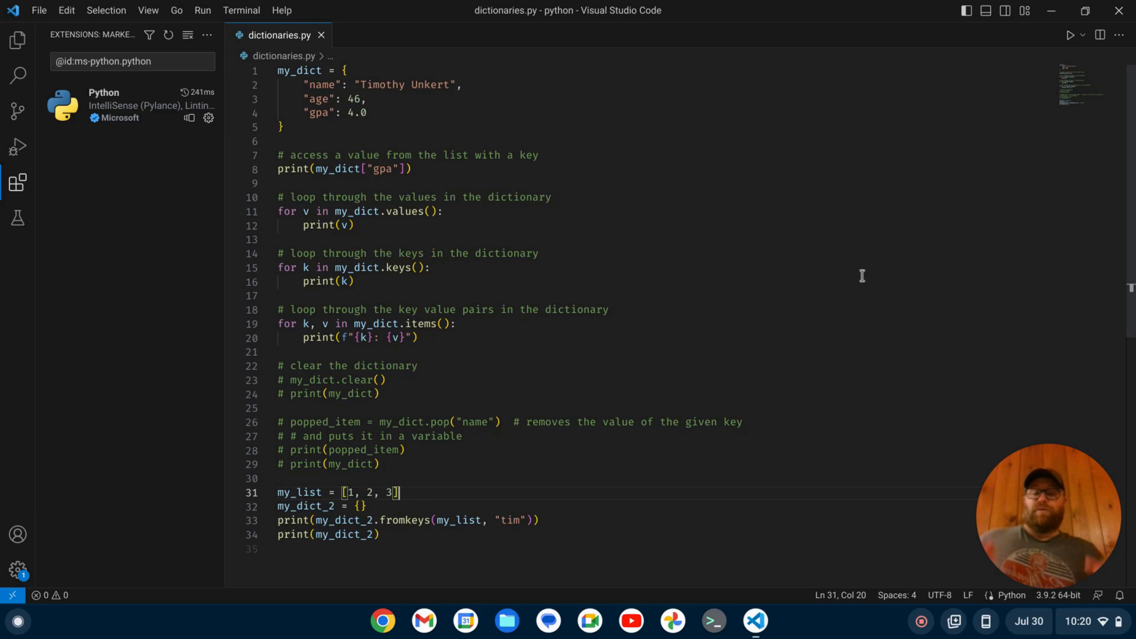